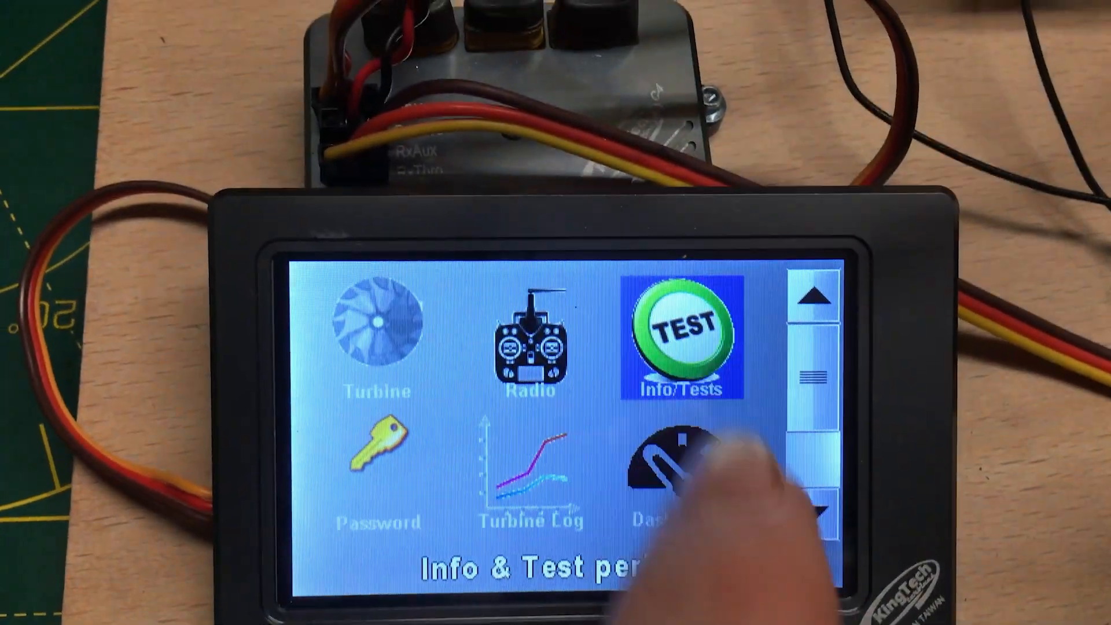
# Page through Test&Info, then open the Round 6 Run Summary and scroll to Cyc 6 User Off.
pyautogui.click(679, 340)
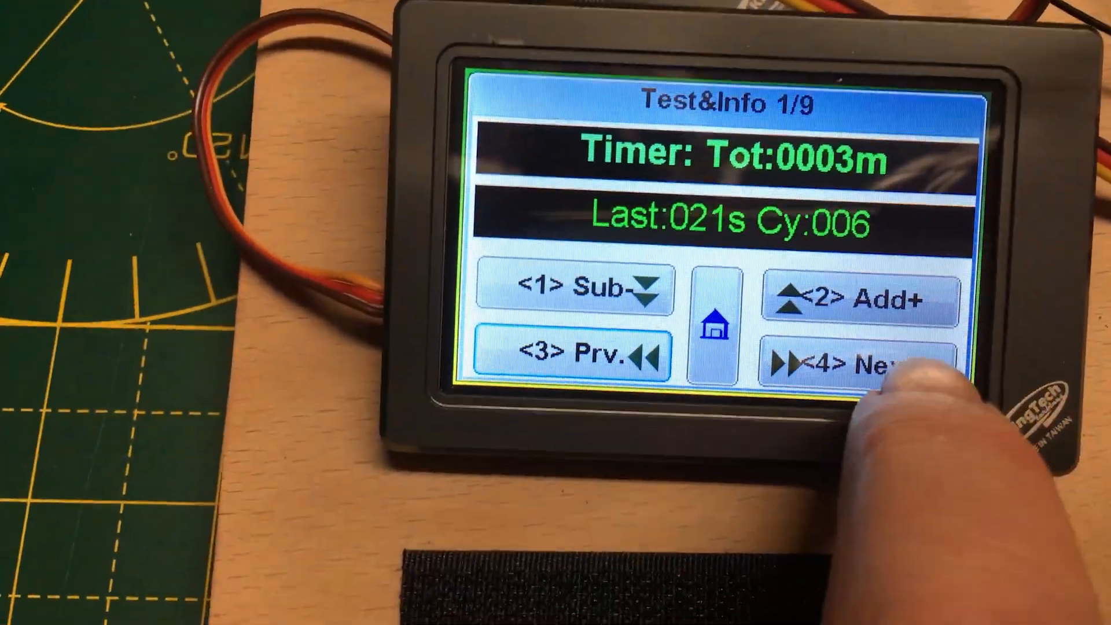
pyautogui.click(850, 361)
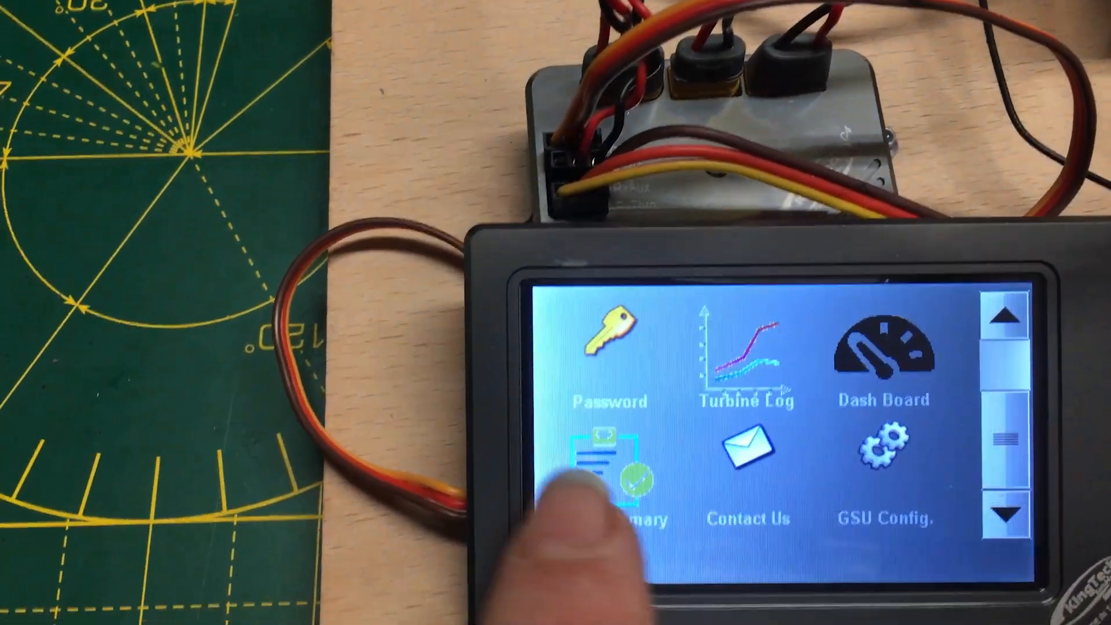
pyautogui.click(609, 460)
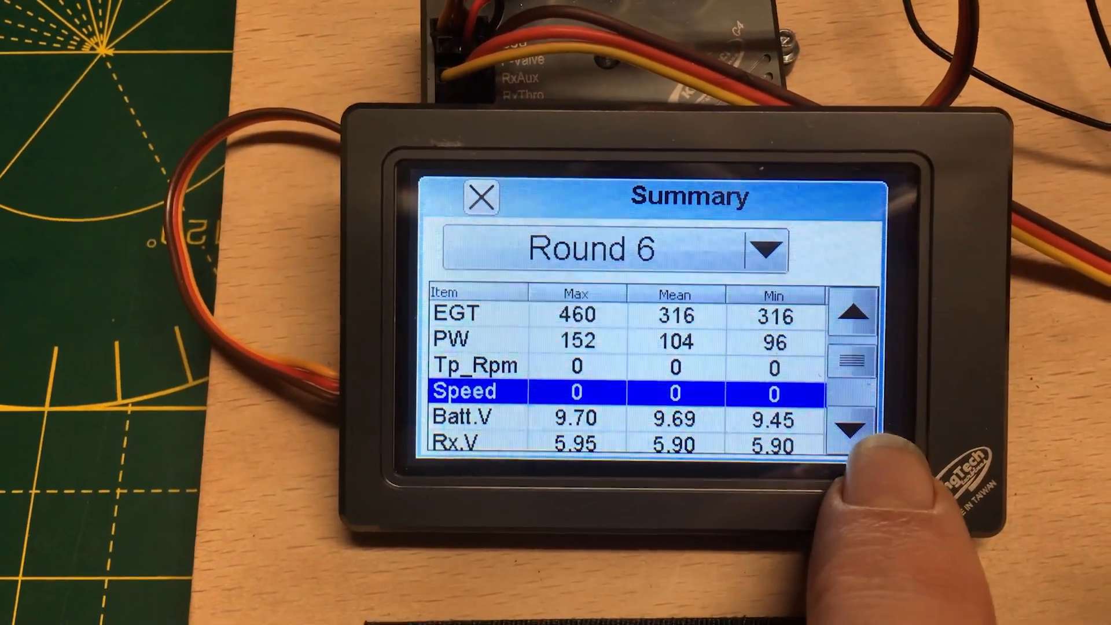
pyautogui.click(852, 425)
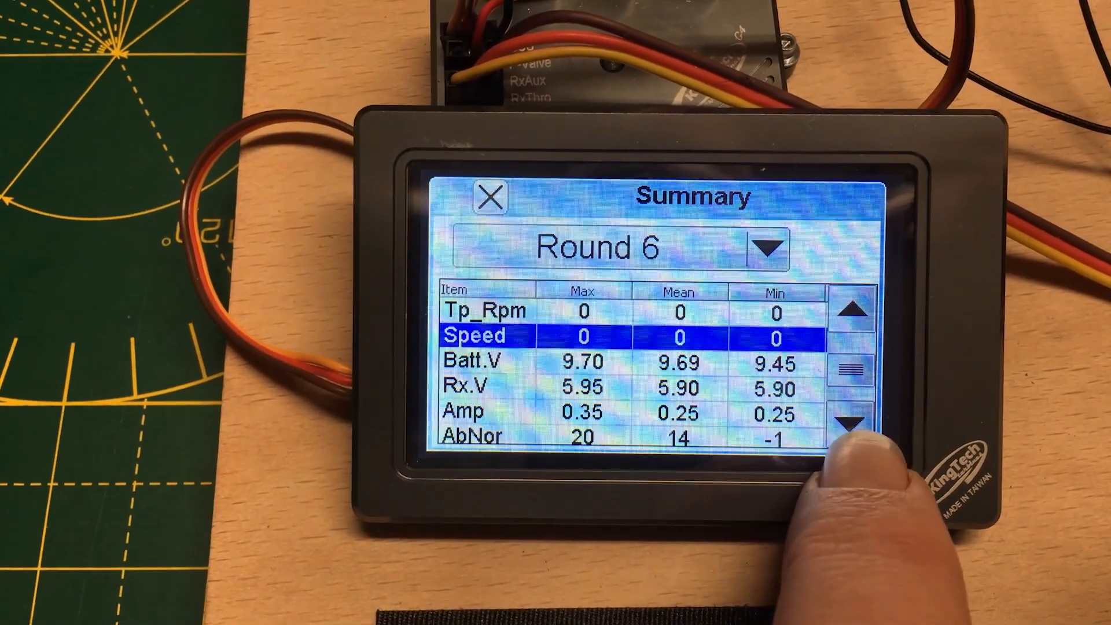
pyautogui.click(846, 445)
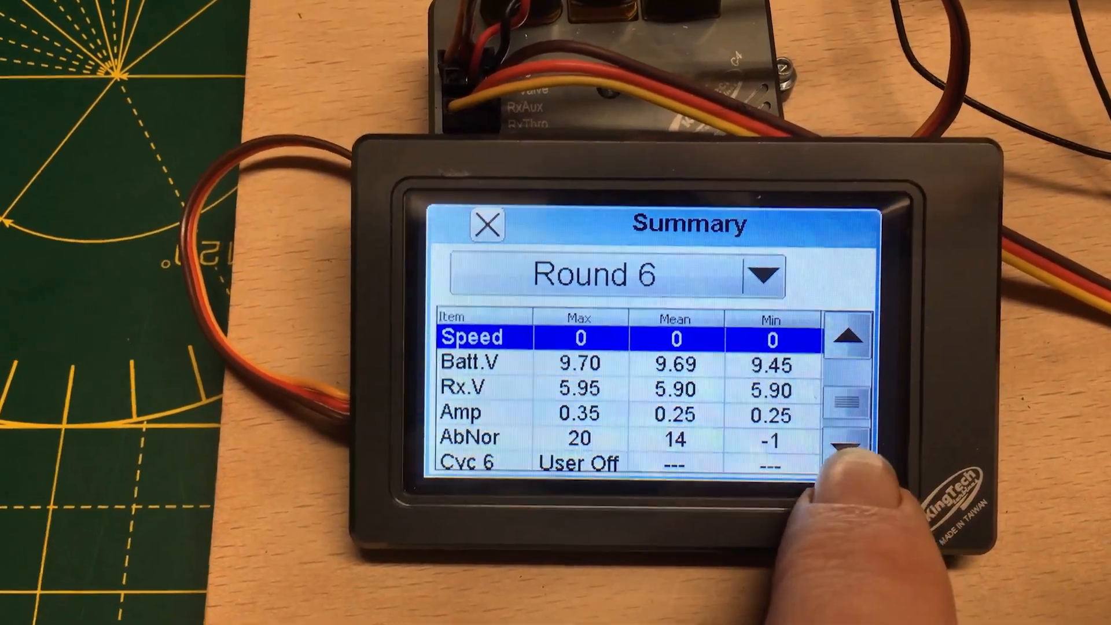